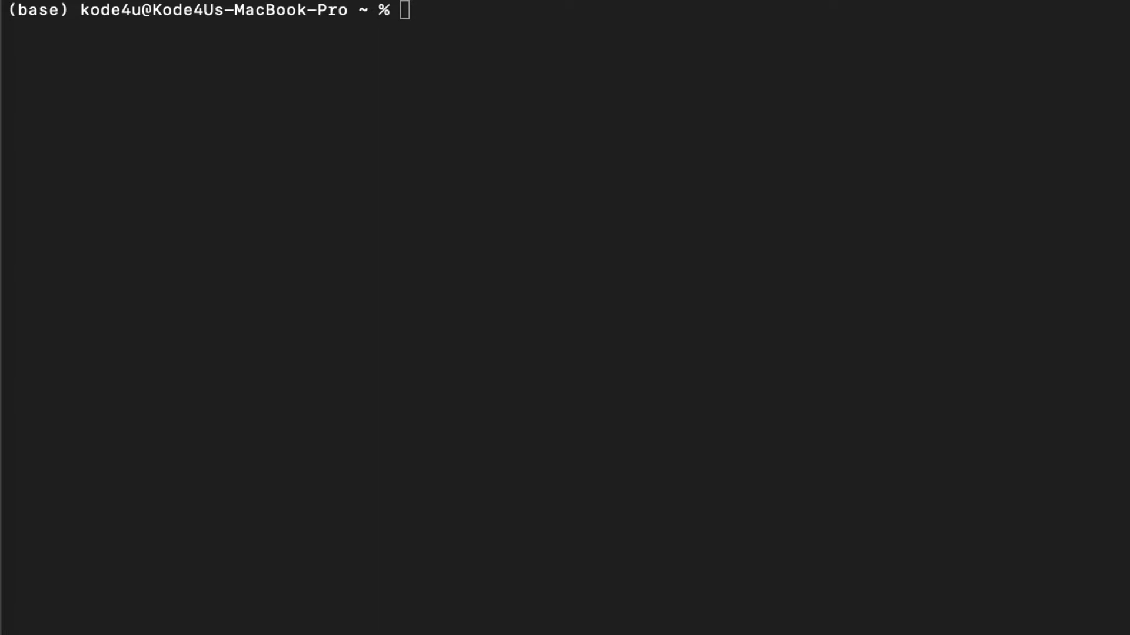
{"action": "mouse_move", "coordinate": [736, 206]}
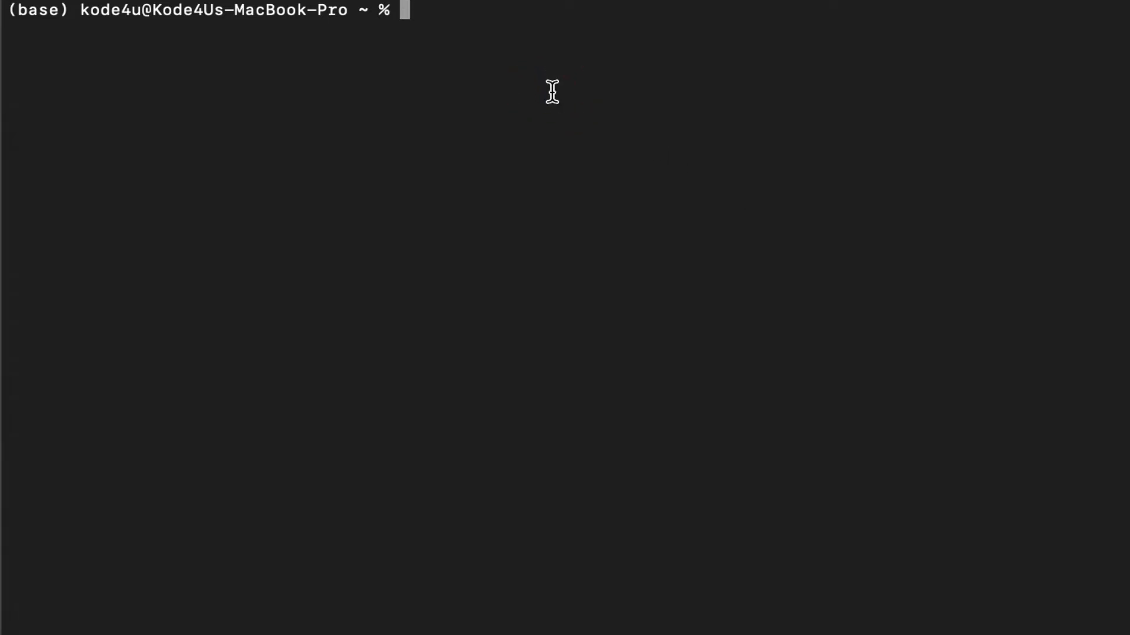
{"action": "type", "text": "ssh r"}
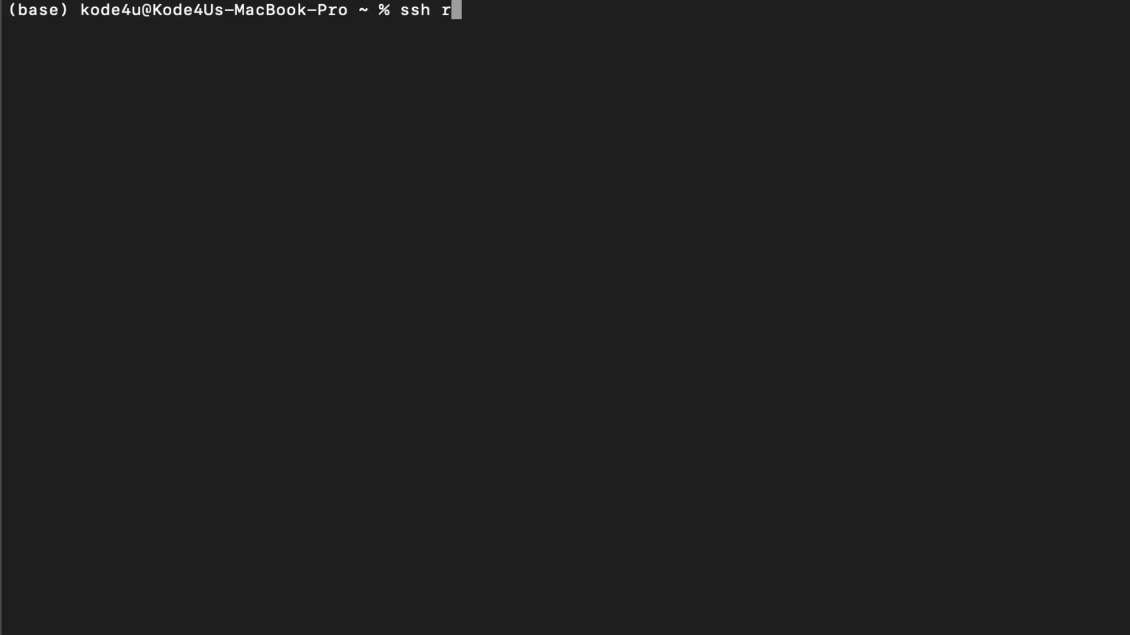
{"action": "type", "text": "oot@165.22.105.52"}
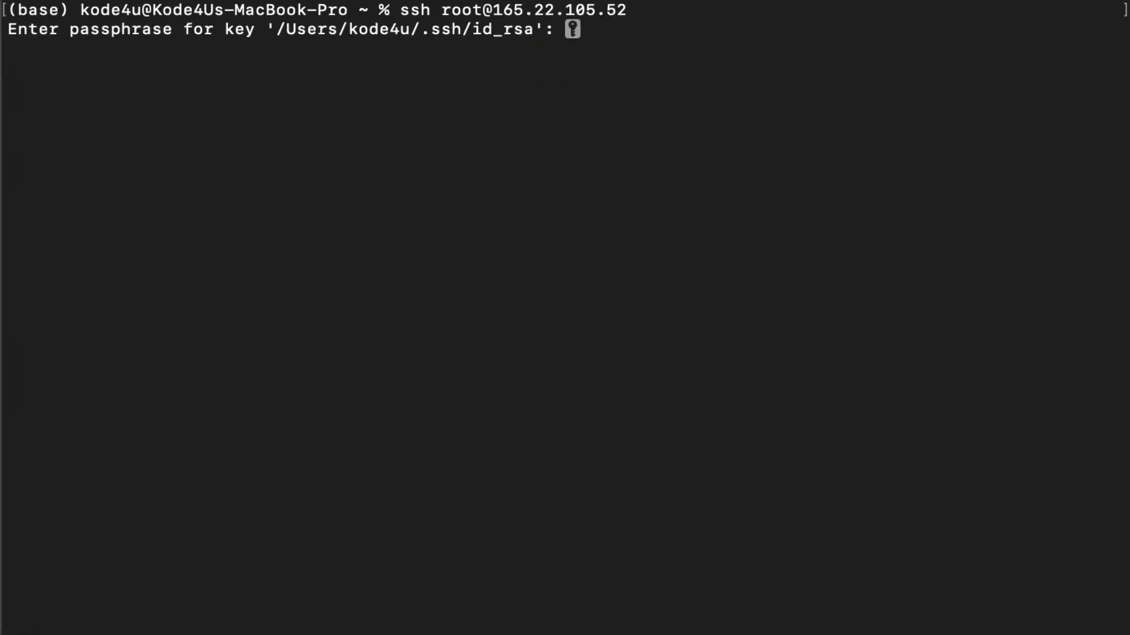
{"action": "mouse_move", "coordinate": [608, 118]}
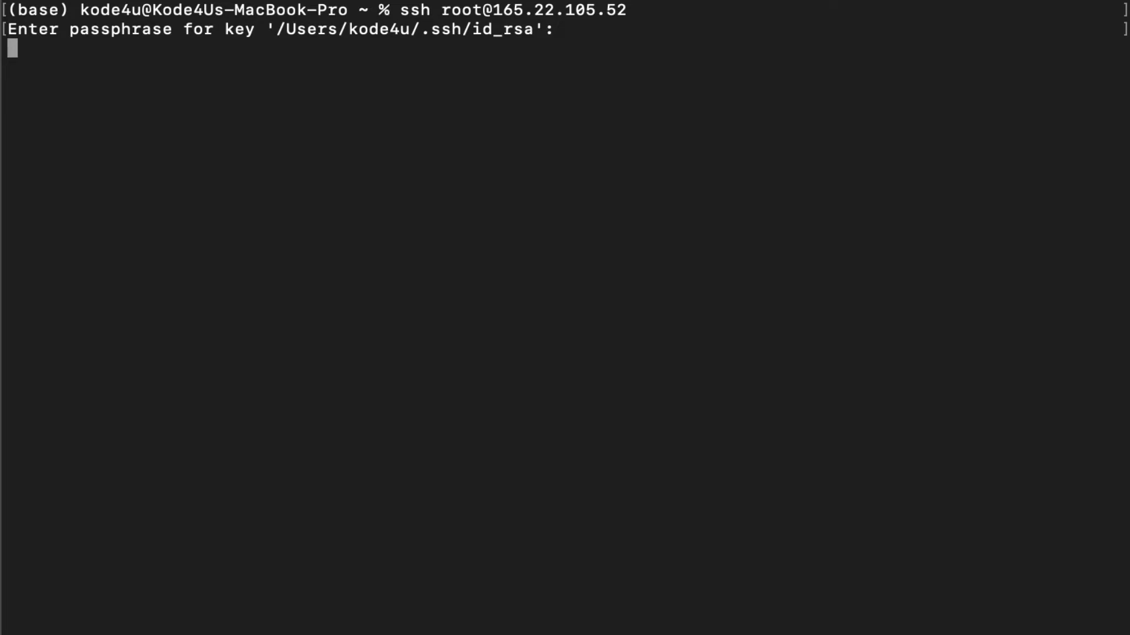
{"action": "key", "text": "Enter"}
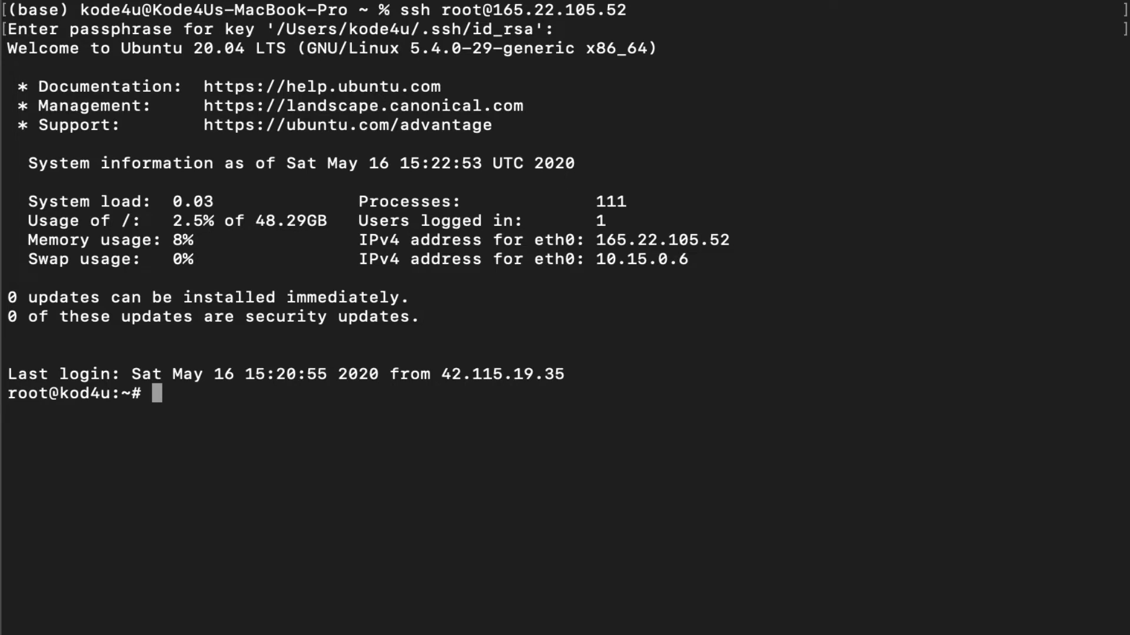
- Refresh the package lists with sudo apt update and review the output
{"action": "type", "text": "sudo"}
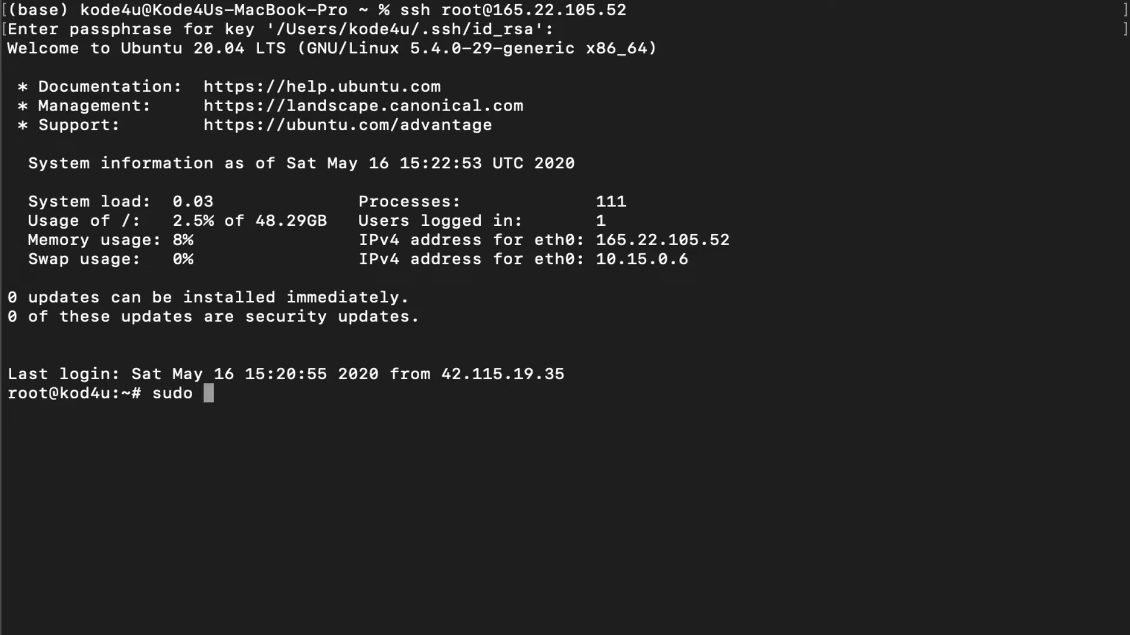
{"action": "type", "text": "apt update"}
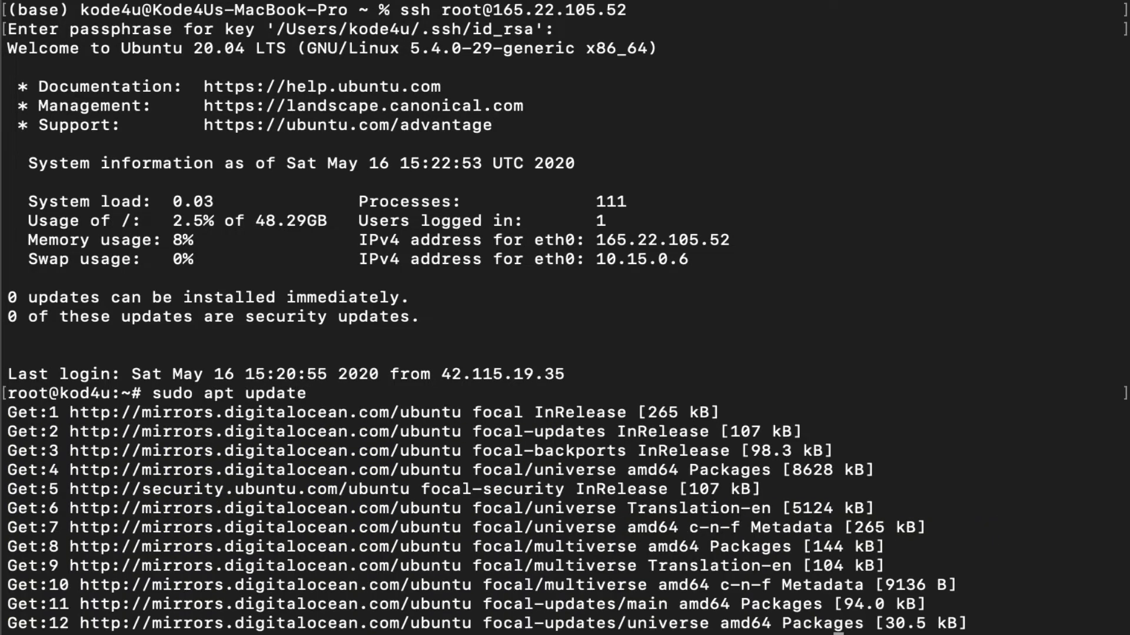
{"action": "scroll", "scroll_direction": "down", "scroll_amount": 3}
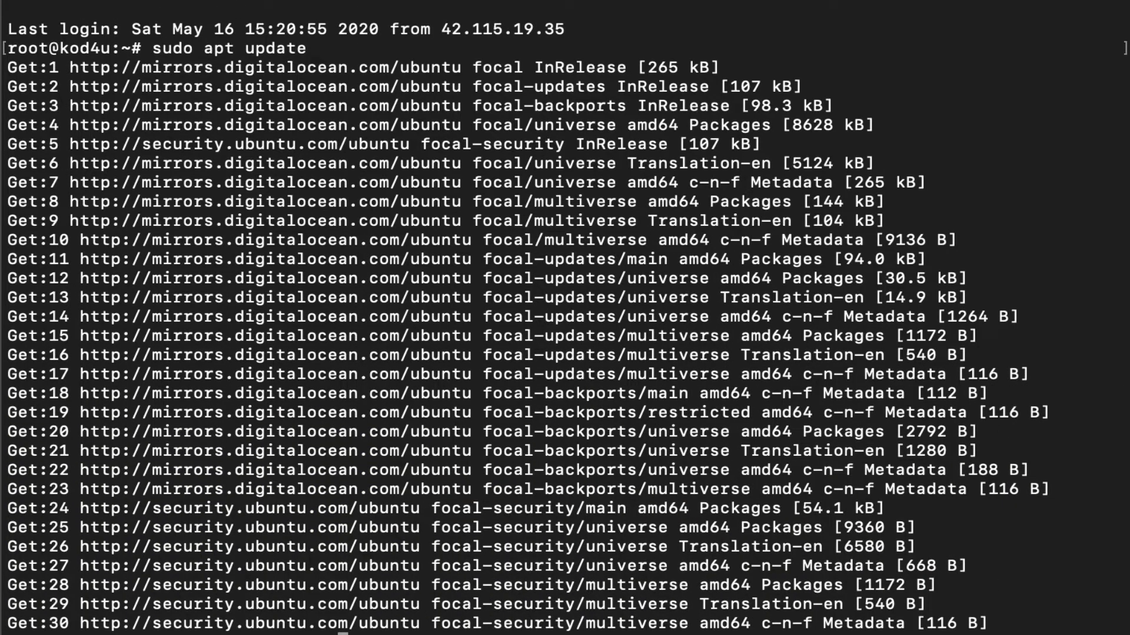
{"action": "scroll", "scroll_direction": "down", "scroll_amount": 3}
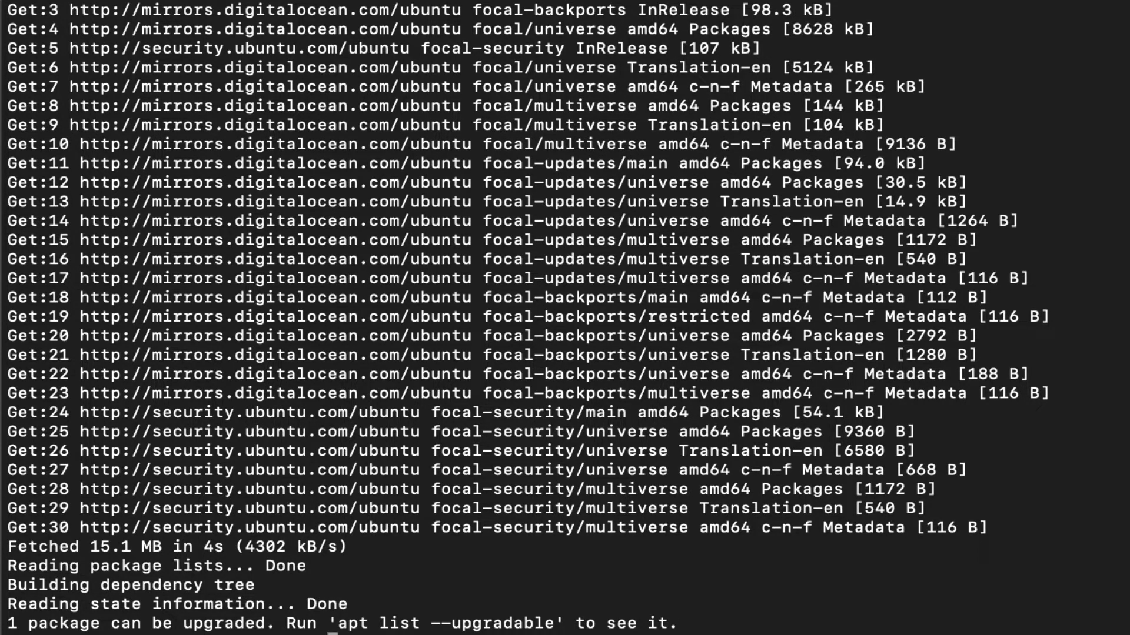
- Install tasksel with sudo apt install tasksel and let apt finish
{"action": "type", "text": "sudo apt install tasksel"}
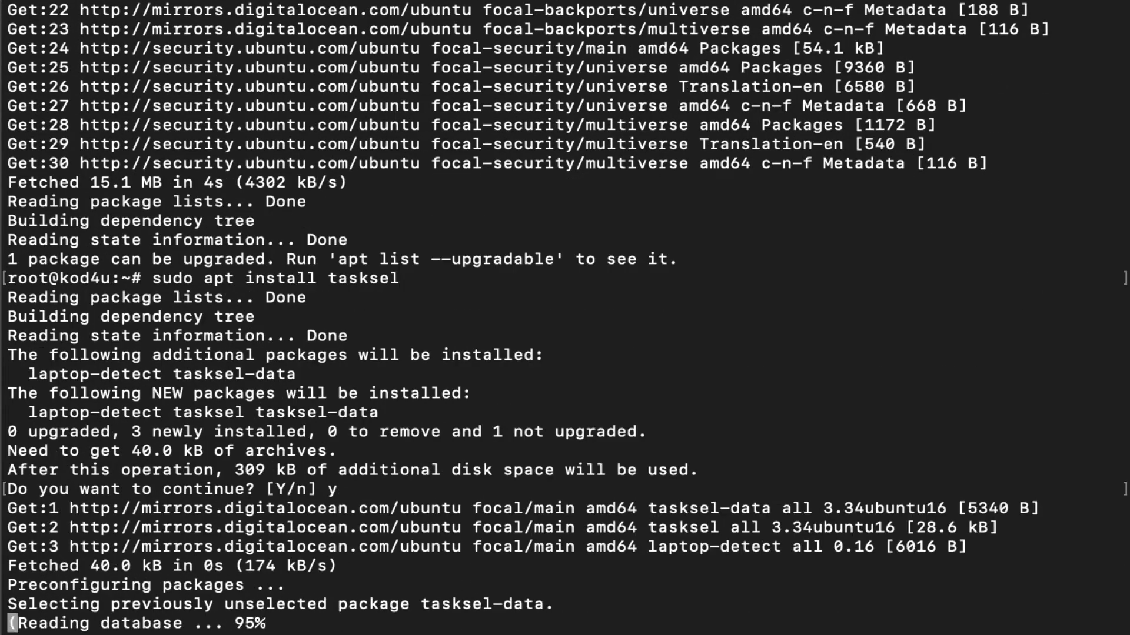
{"action": "scroll", "scroll_direction": "down", "scroll_amount": 3}
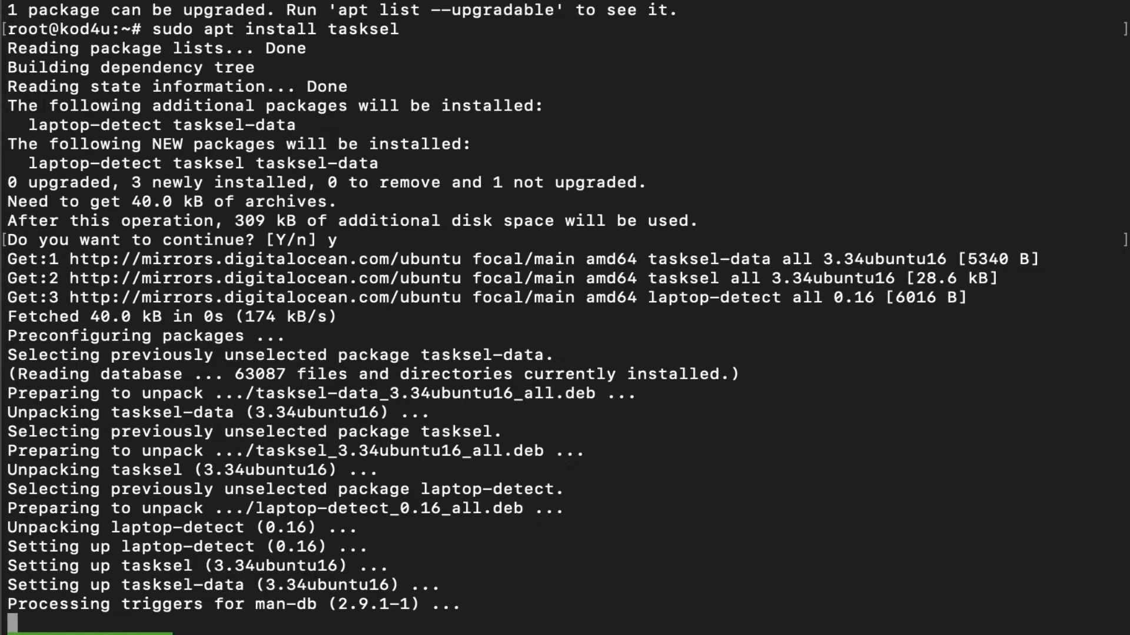
{"action": "scroll", "scroll_direction": "down", "scroll_amount": 3}
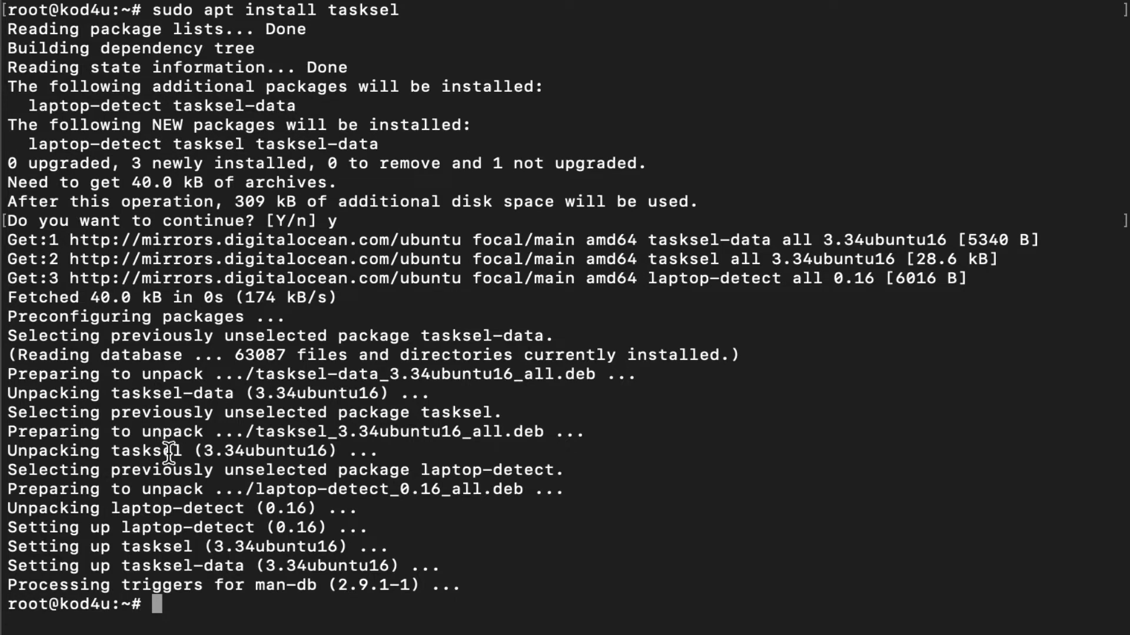
- Launch tasksel and move down its list toward the desktop collections
{"action": "type", "text": "tasksel"}
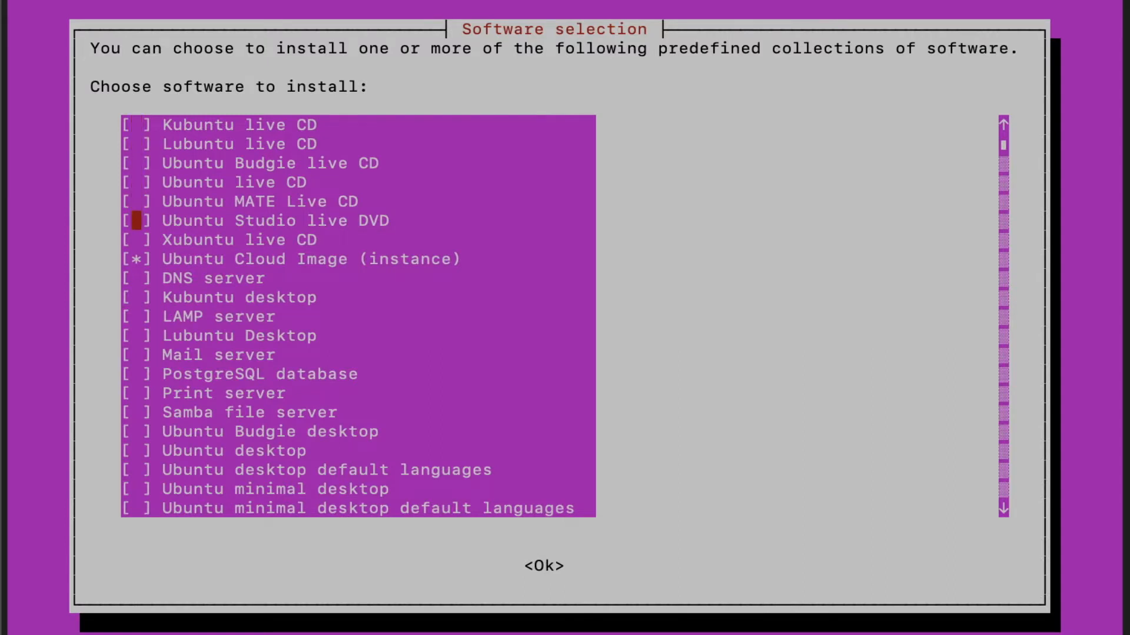
{"action": "key", "text": "Down"}
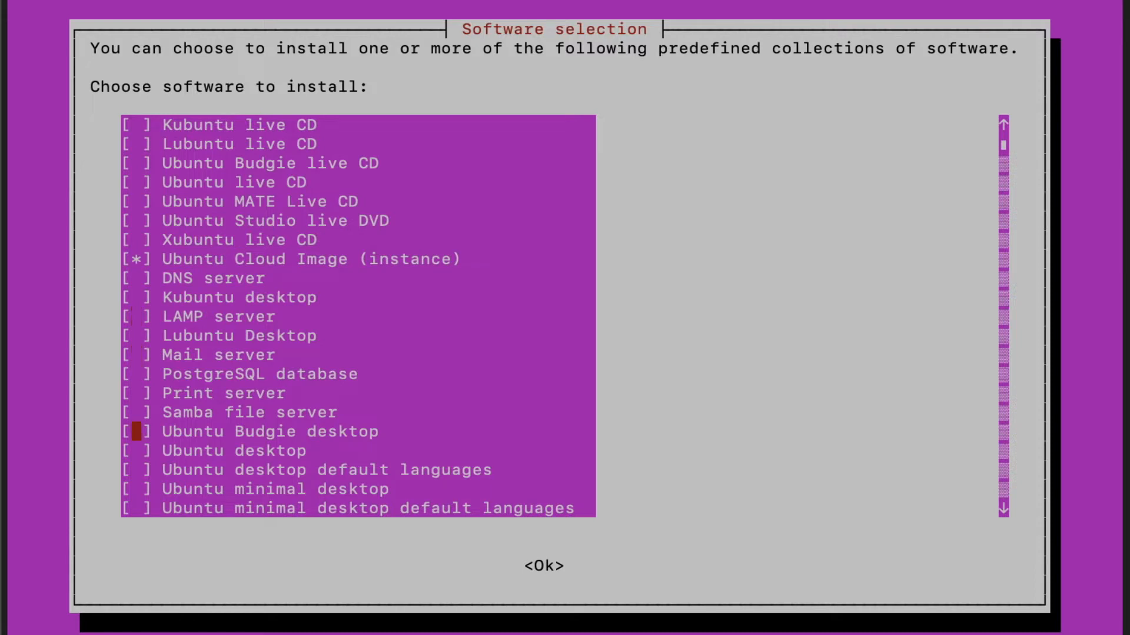
{"action": "key", "text": "Down"}
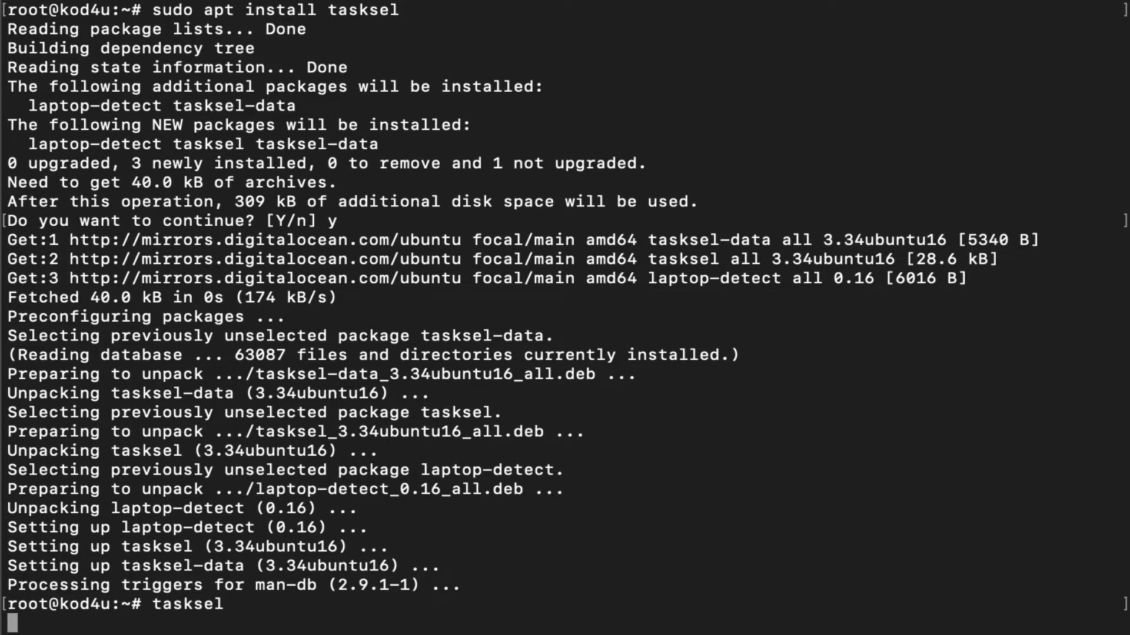
- Confirm the selected collection and let tasksel extract templates to 100%
{"action": "key", "text": "Return"}
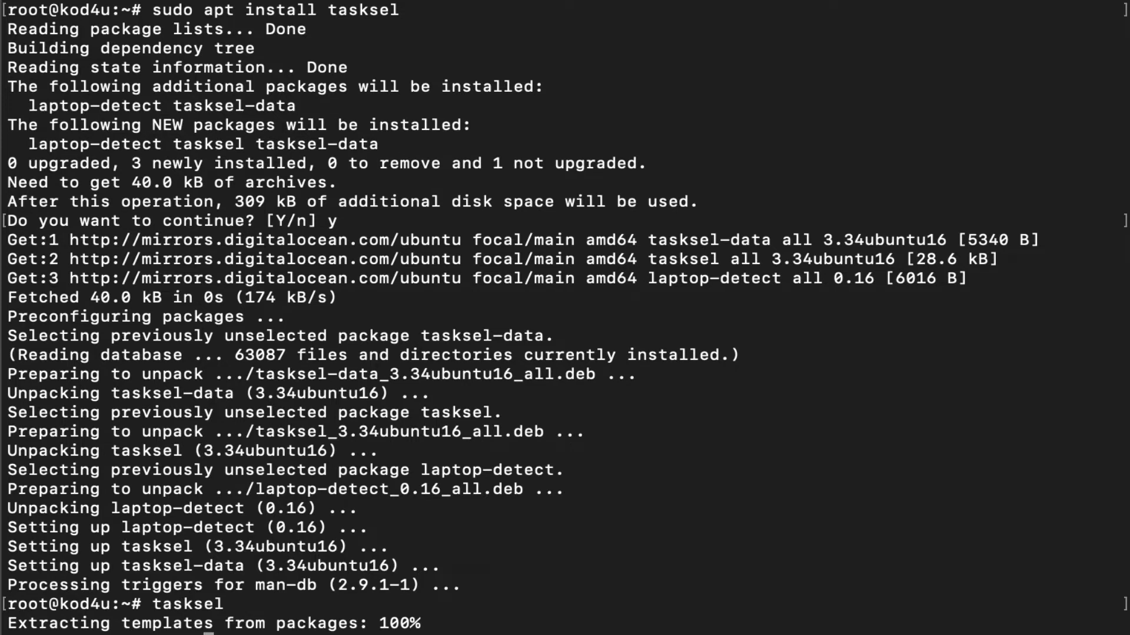
- Reboot the server and reconnect as root once SSH accepts connections again
{"action": "type", "text": "reboot"}
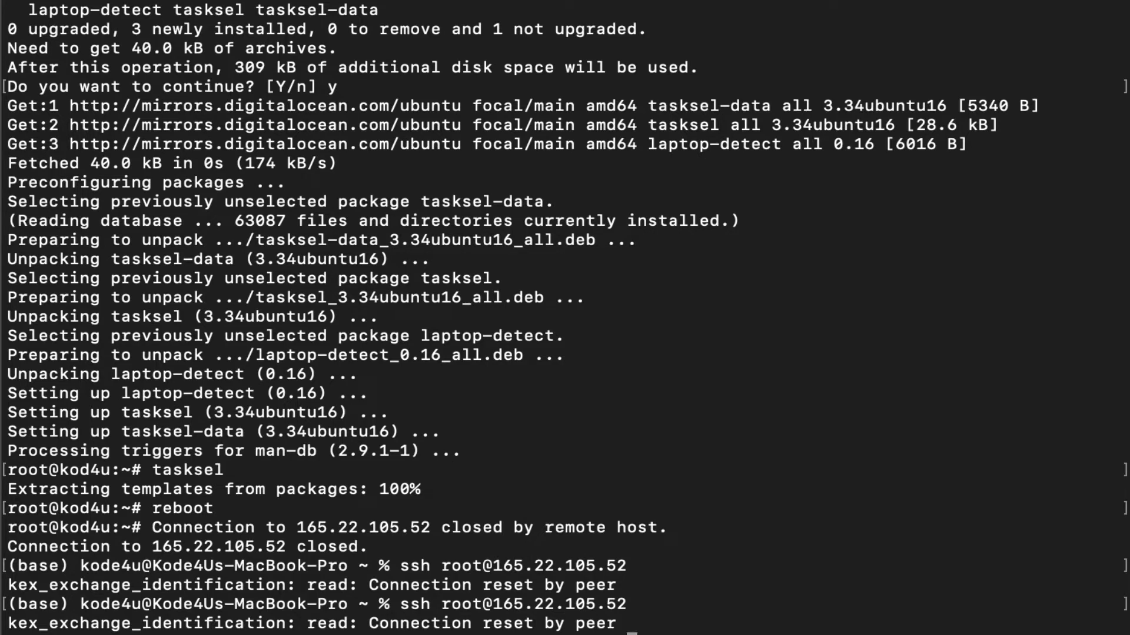
{"action": "scroll", "scroll_direction": "down", "scroll_amount": 3}
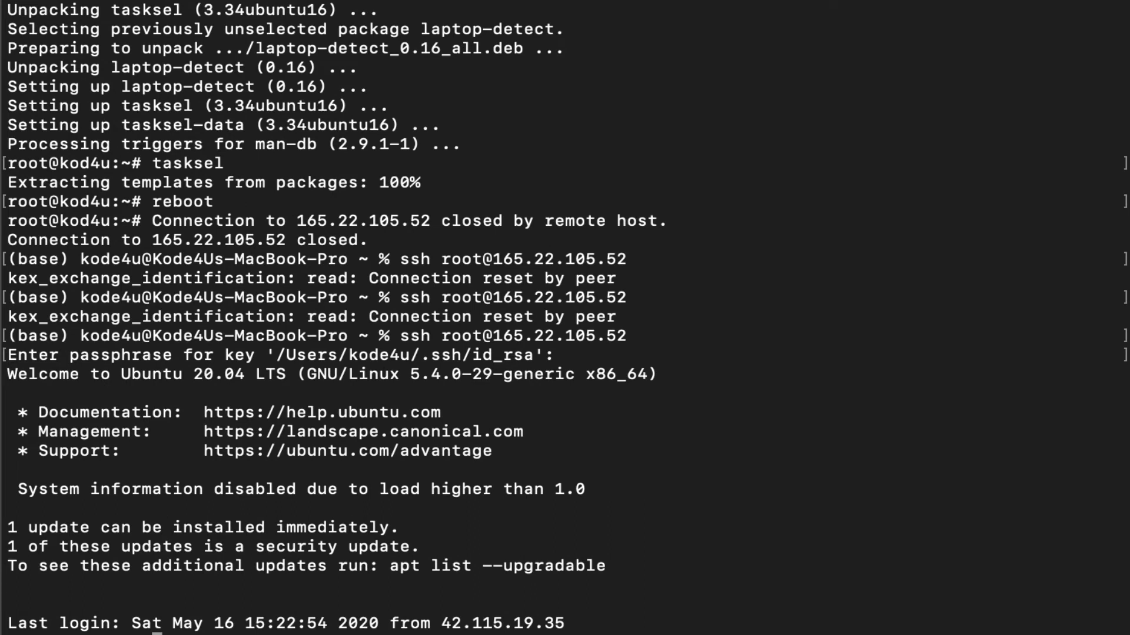
{"action": "mouse_move", "coordinate": [35, 430]}
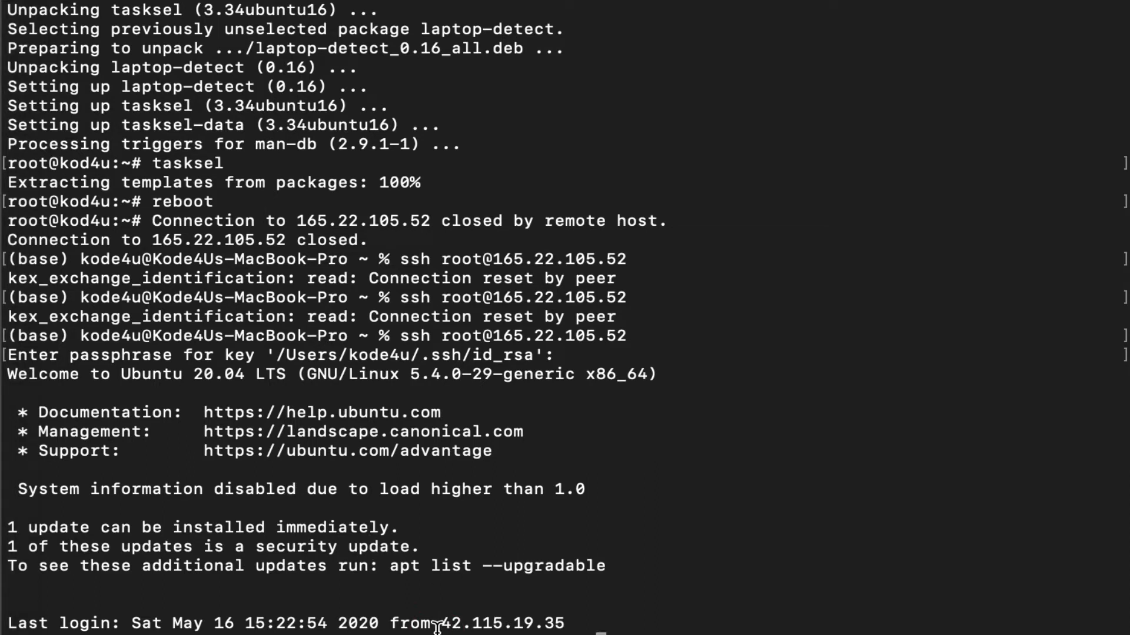
- Set the default boot target to graphical.target with systemctl
{"action": "type", "text": "sudo systemctl set-default graphical.target"}
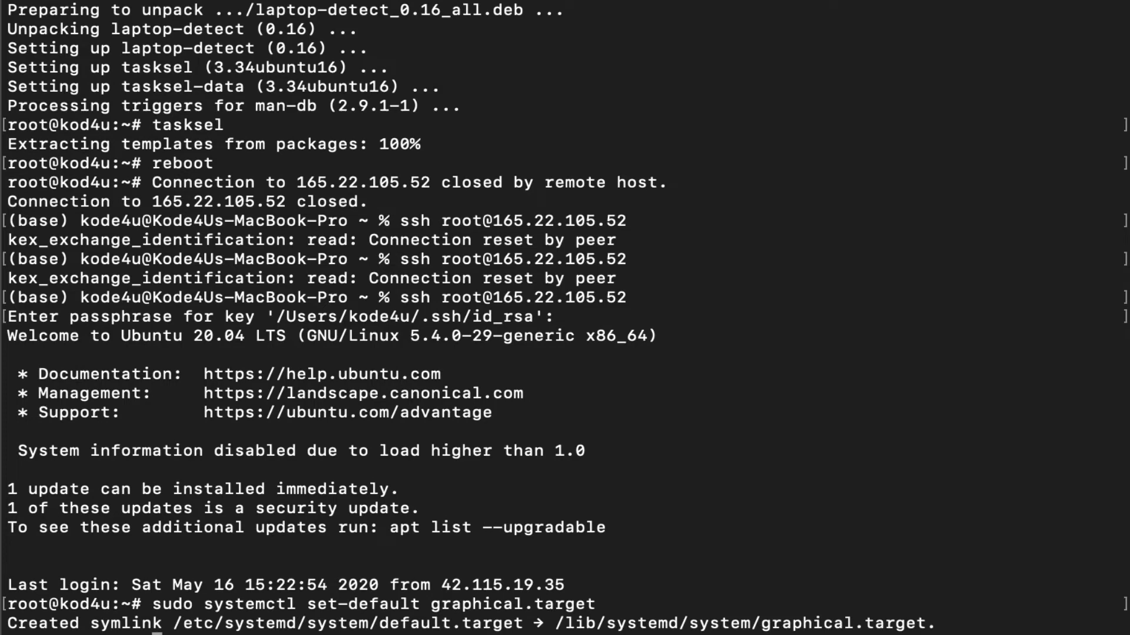
{"action": "mouse_move", "coordinate": [614, 335]}
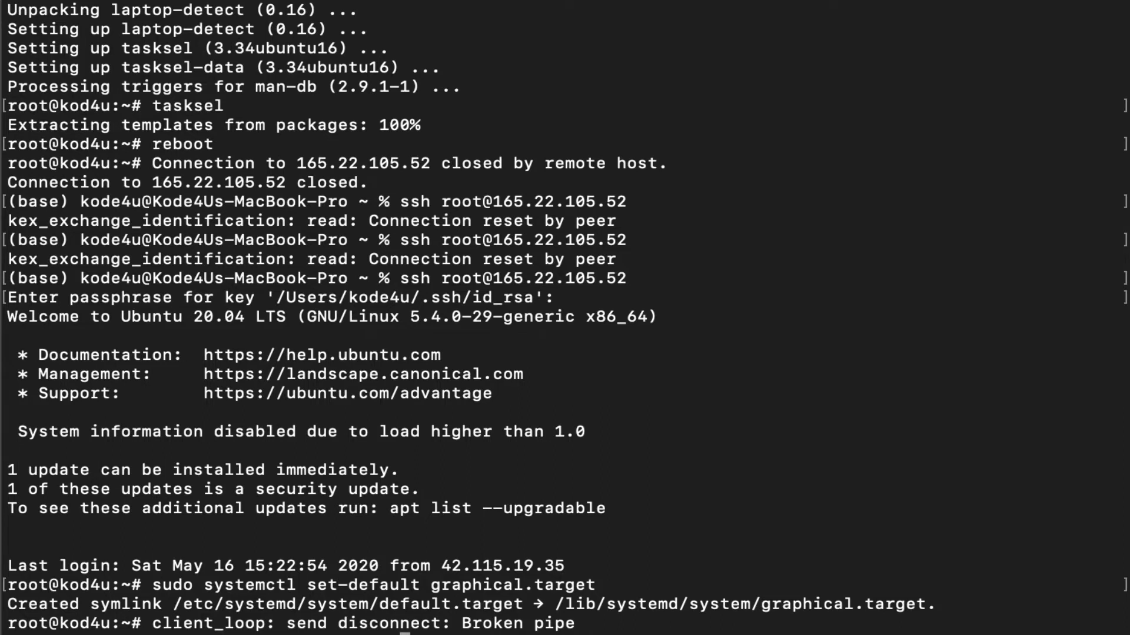
- Answer y at the apt prompt and let xrdp and xorgxrdp finish installing
{"action": "scroll", "scroll_direction": "down", "scroll_amount": 3}
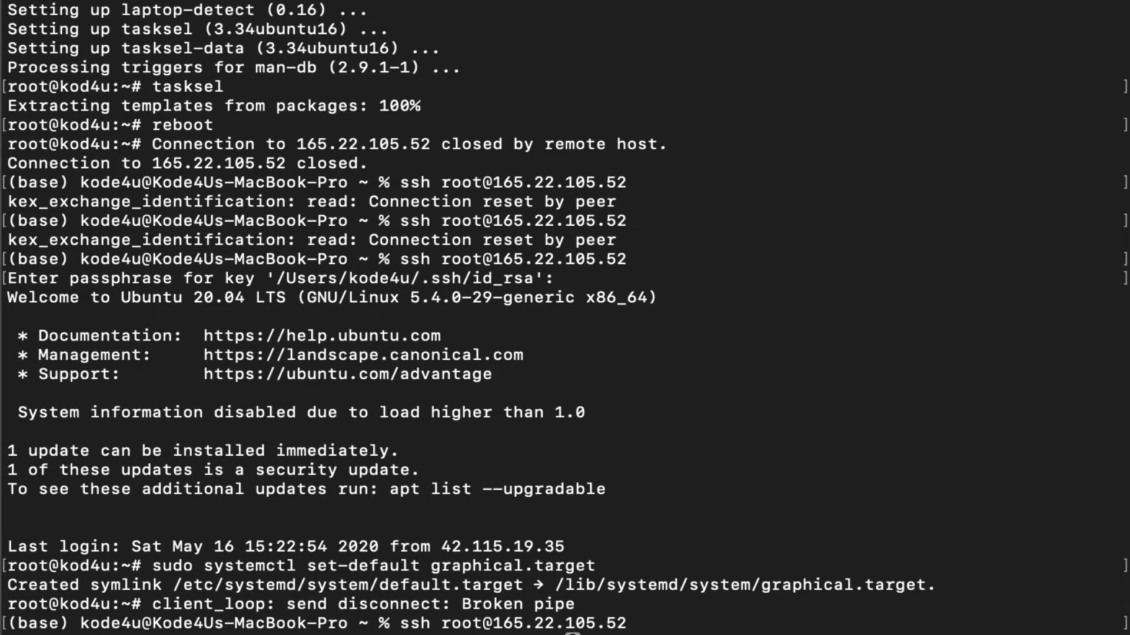
{"action": "scroll", "scroll_direction": "down", "scroll_amount": 3}
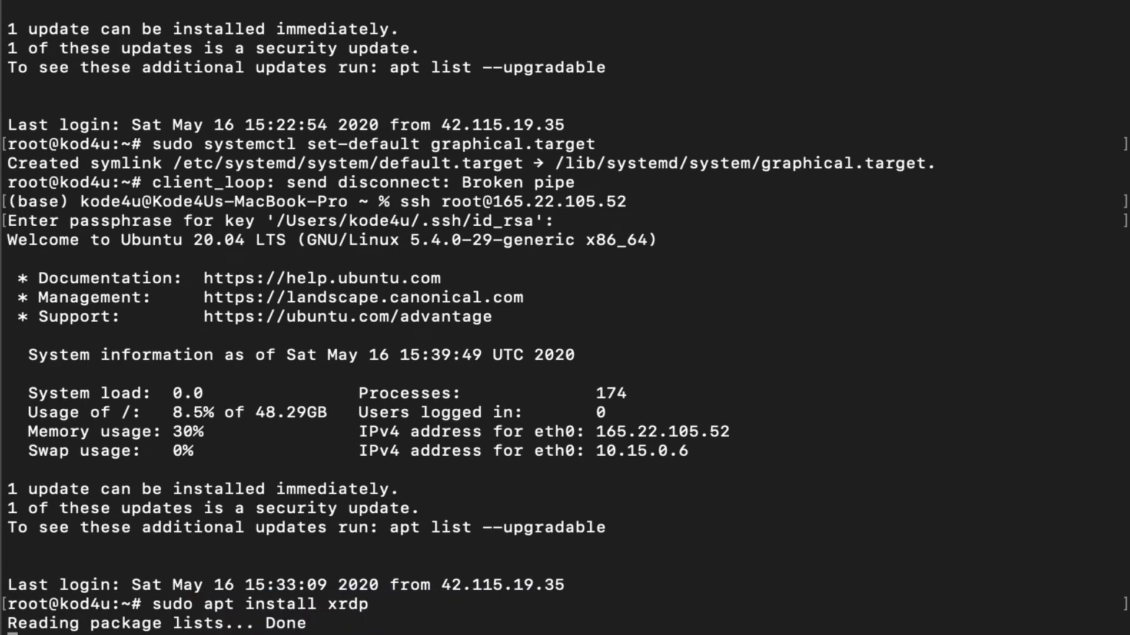
{"action": "scroll", "scroll_direction": "down", "scroll_amount": 3}
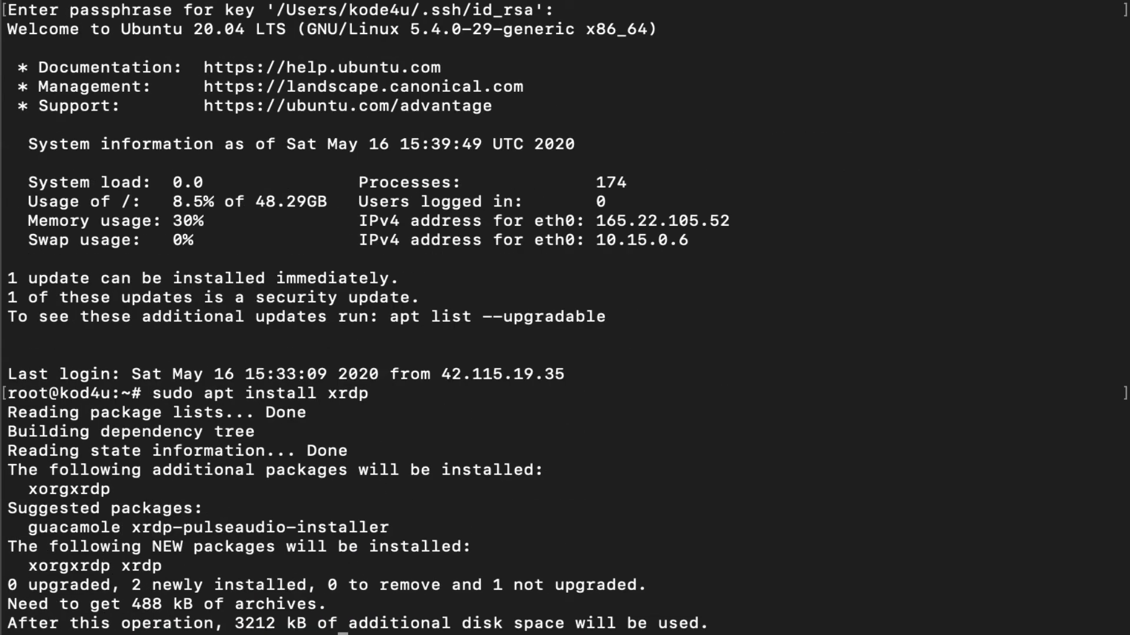
{"action": "type", "text": "you want to continue? [Y/n] y"}
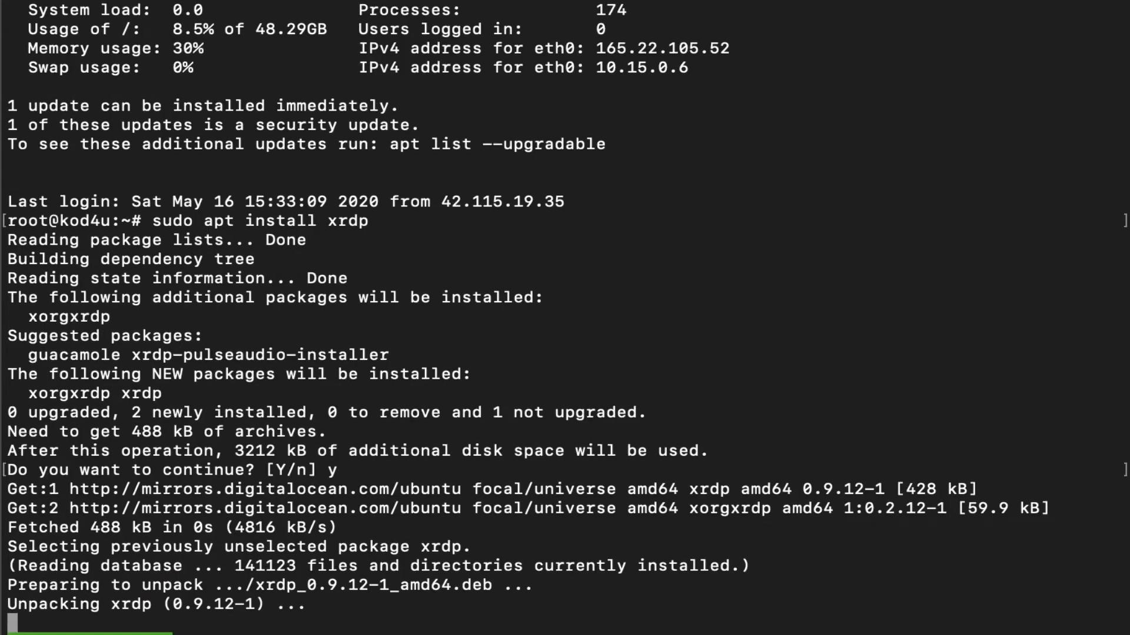
{"action": "scroll", "scroll_direction": "down", "scroll_amount": 3}
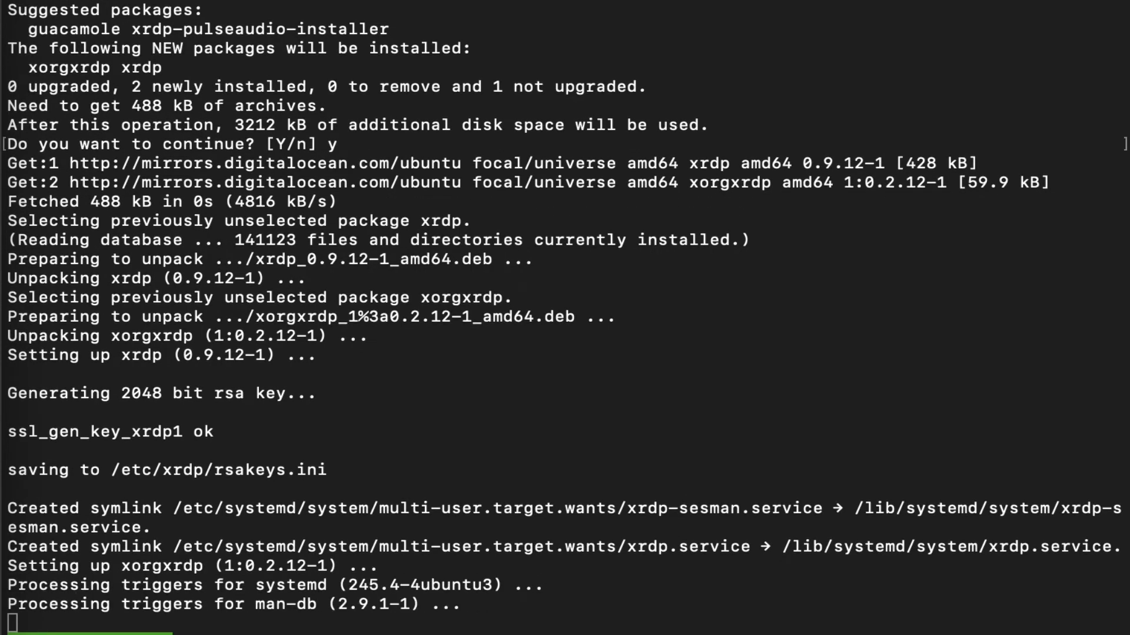
{"action": "scroll", "scroll_direction": "down", "scroll_amount": 3}
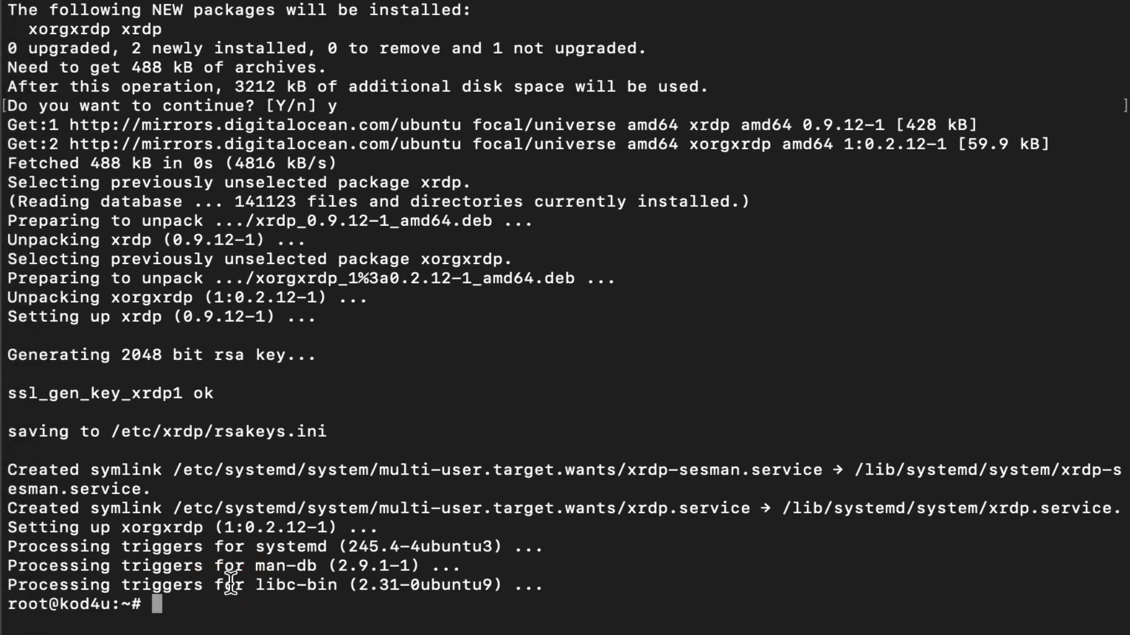
- Enable xrdp at boot and check its status shows active and running
{"action": "type", "text": "sudo systemctl enable xrdp"}
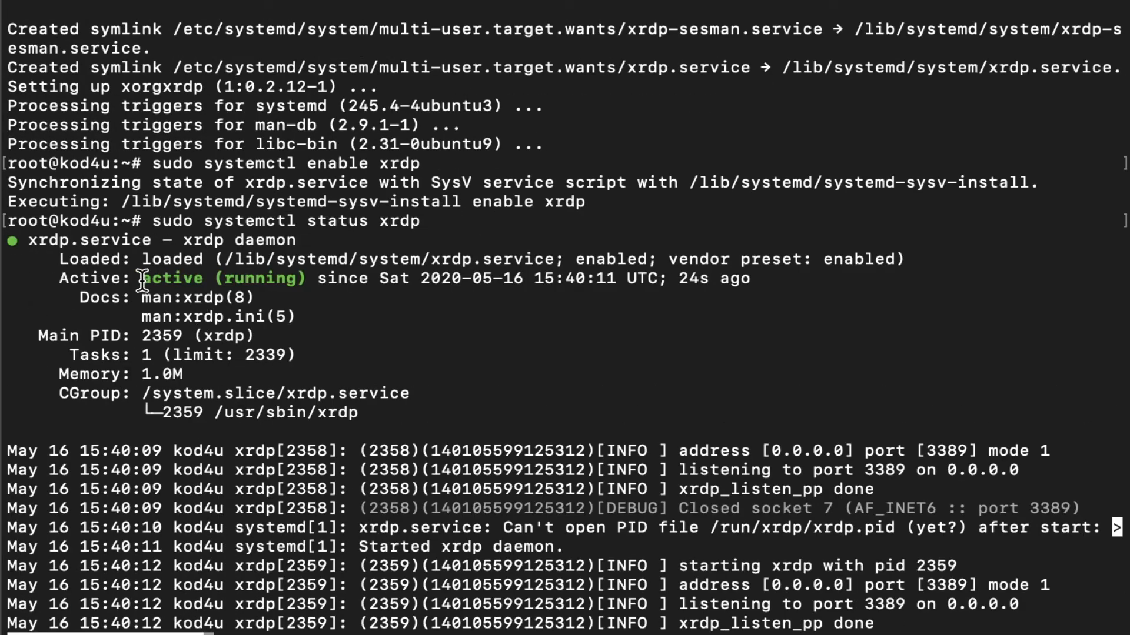
{"action": "left_click_drag", "start_coordinate": [142, 279], "coordinate": [439, 278]}
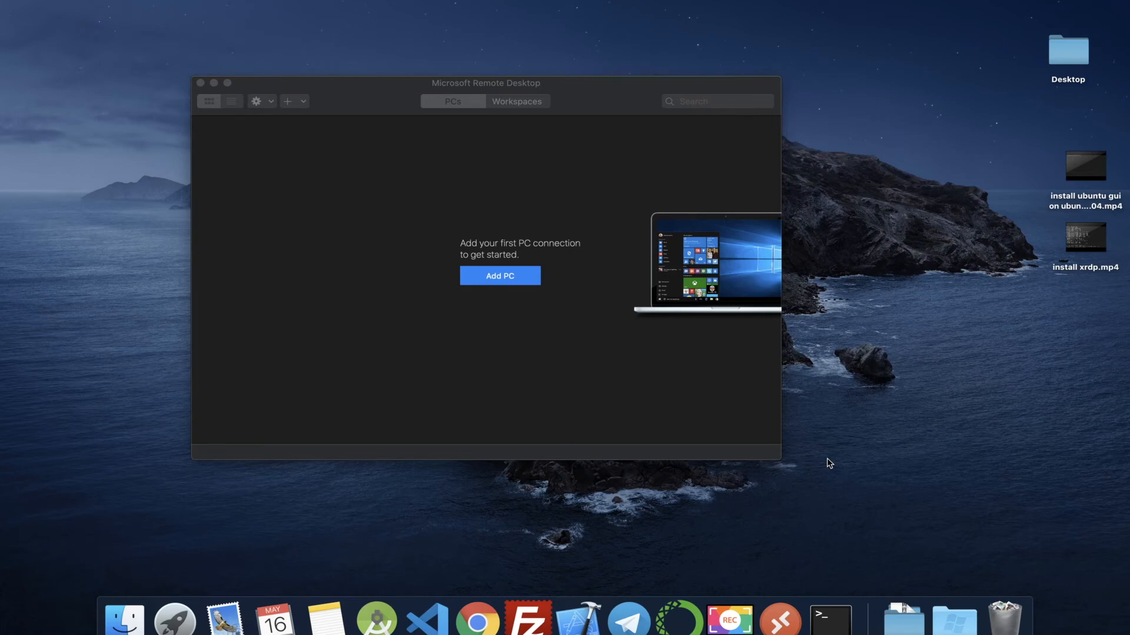
{"action": "mouse_move", "coordinate": [603, 200]}
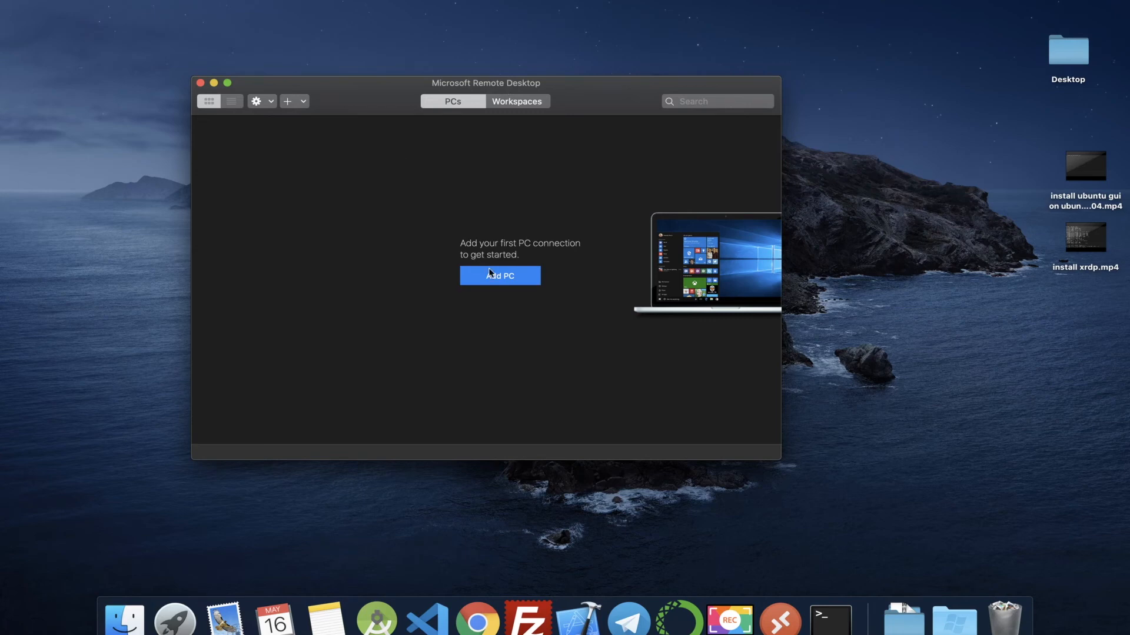
- Add a PC connection named 165.22.105.52, reviewing Display settings before saving
{"action": "left_click", "coordinate": [499, 276]}
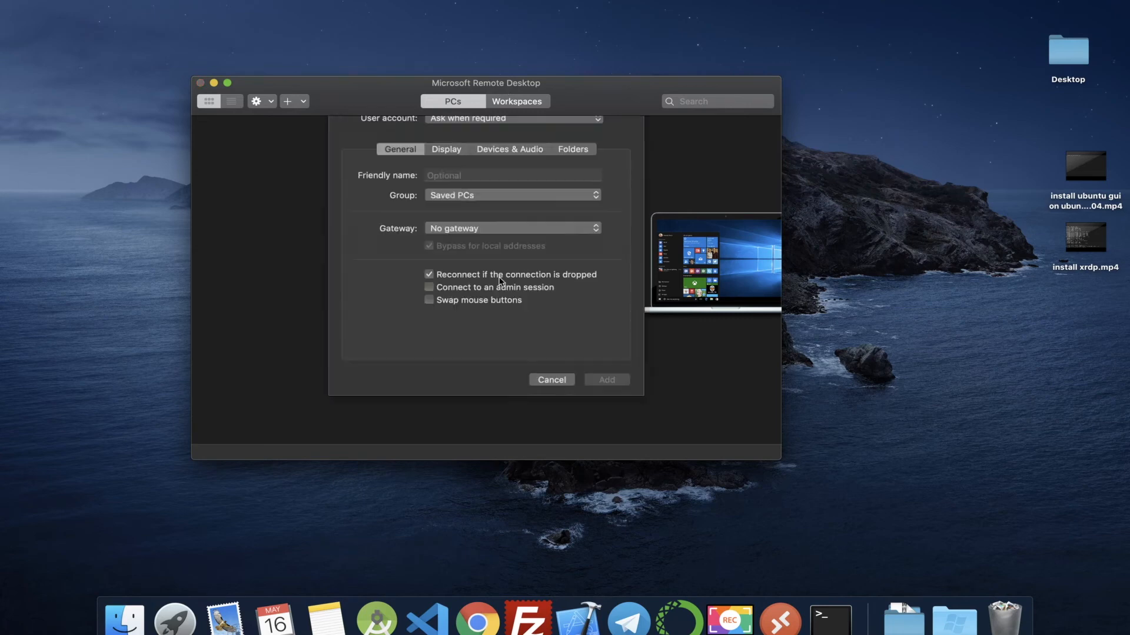
{"action": "type", "text": "165.22.105.52"}
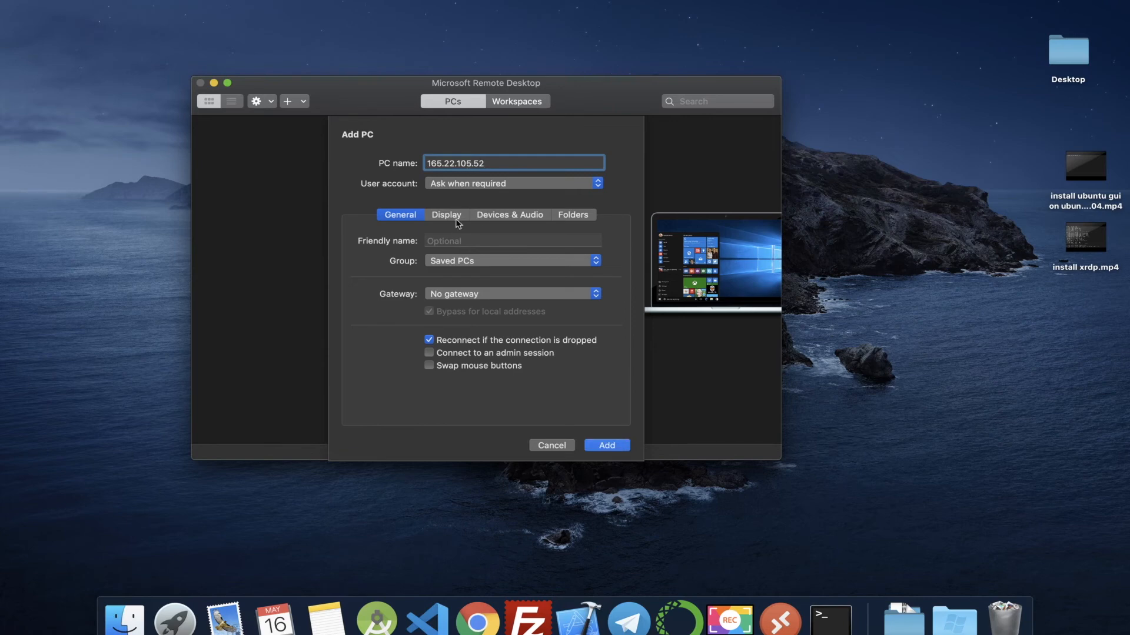
{"action": "mouse_move", "coordinate": [494, 186]}
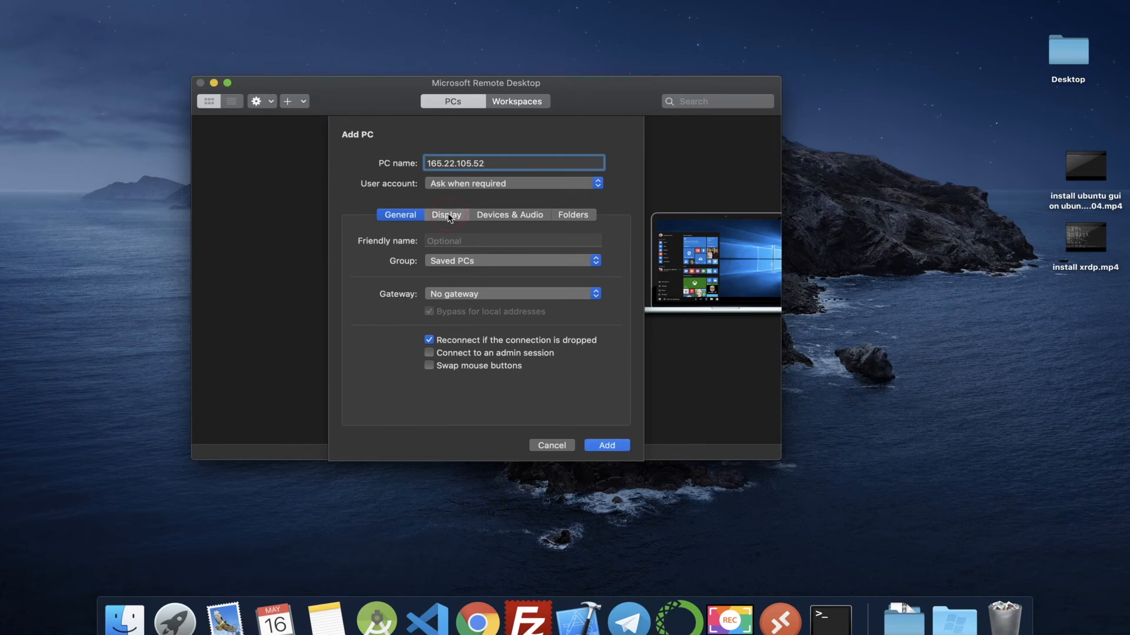
{"action": "left_click", "coordinate": [446, 214]}
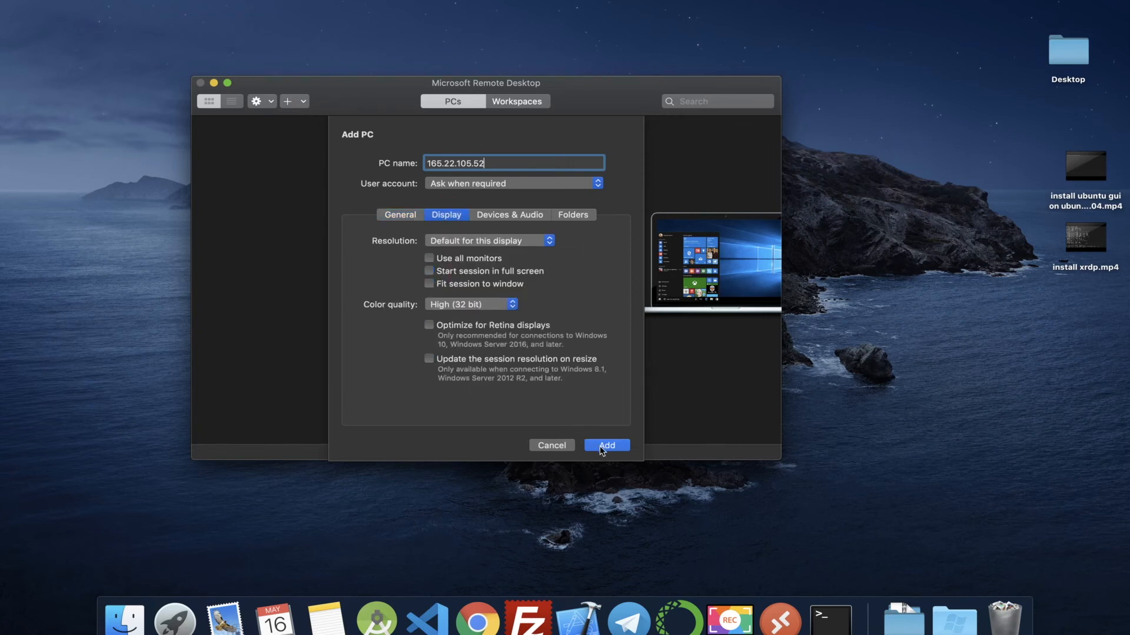
{"action": "left_click", "coordinate": [606, 445]}
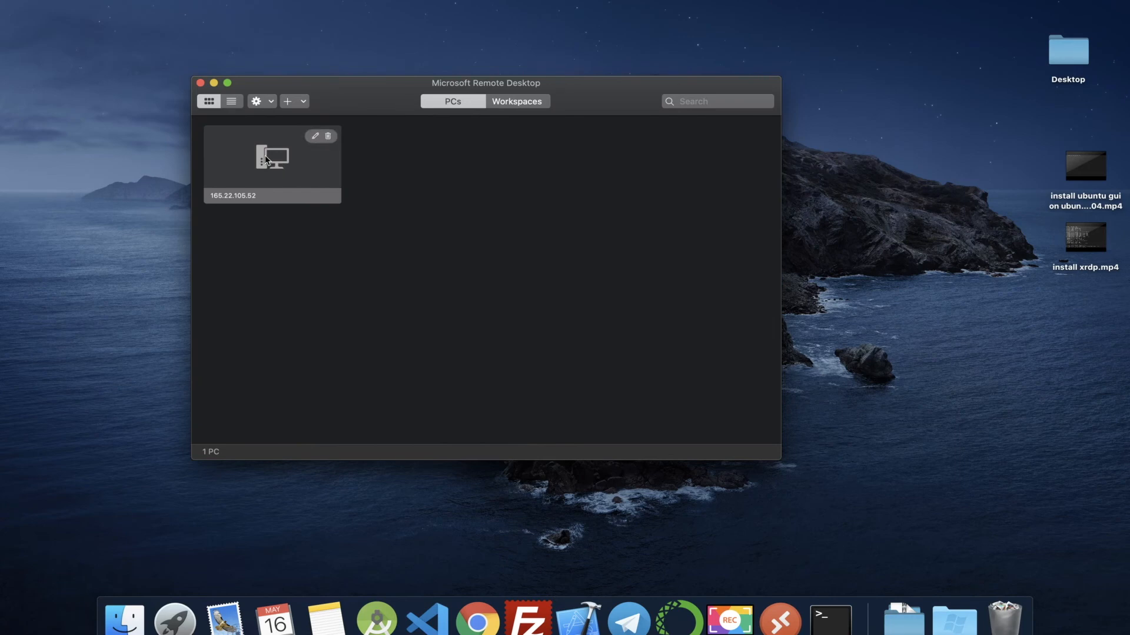
- Connect to the saved PC 165.22.105.52 as root, accepting the unverified identity without asking again
{"action": "double_click", "coordinate": [272, 156]}
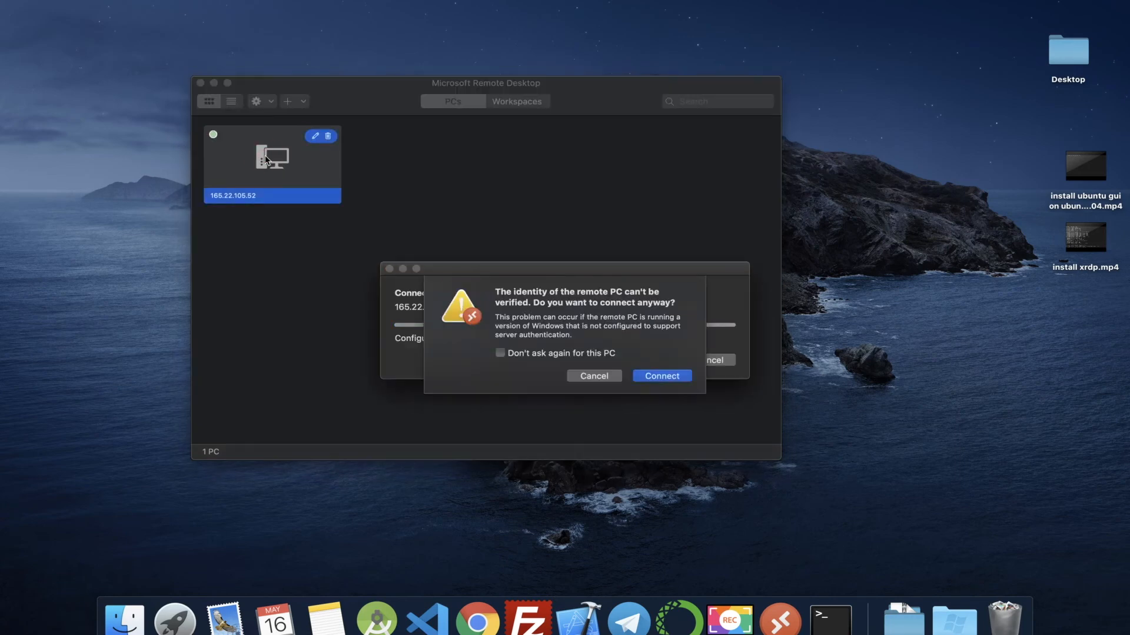
{"action": "left_click", "coordinate": [500, 353]}
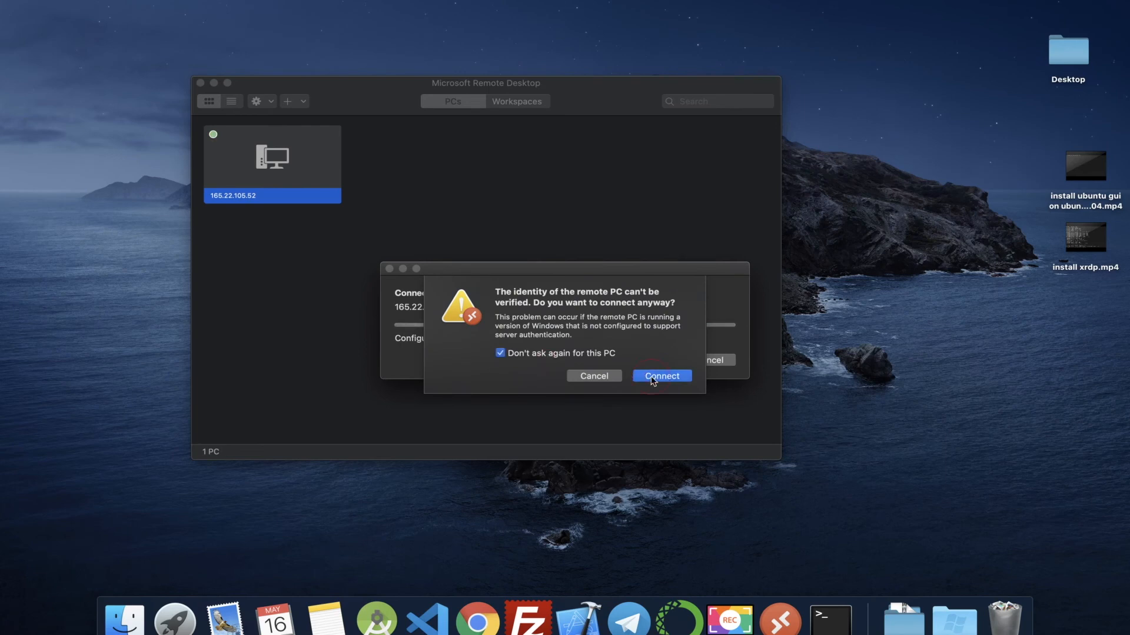
{"action": "left_click", "coordinate": [660, 375]}
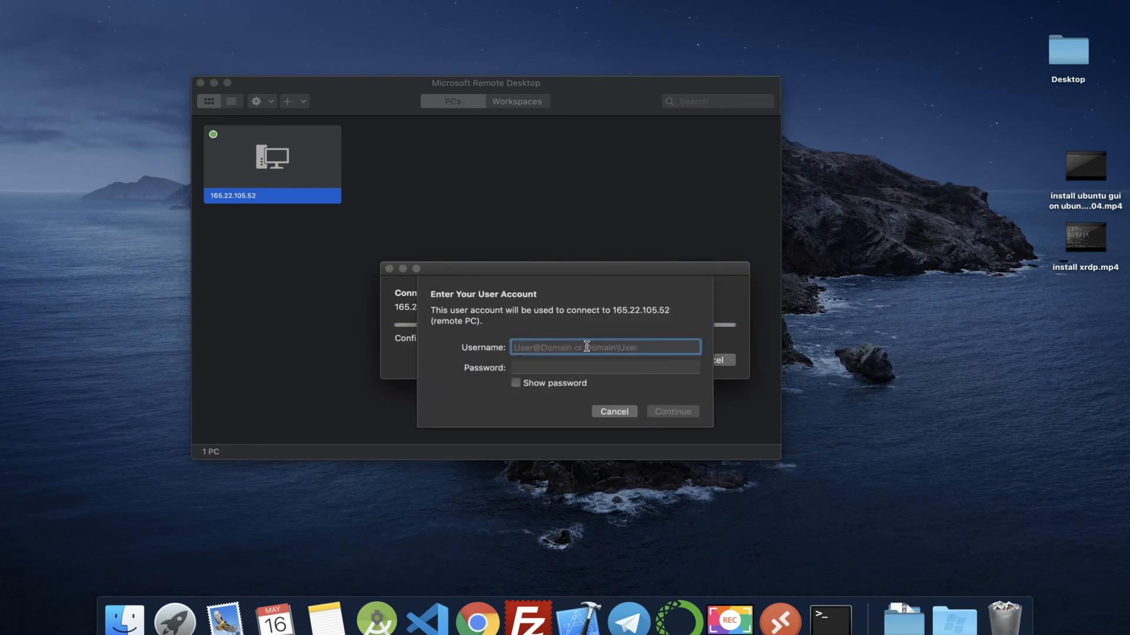
{"action": "type", "text": "root"}
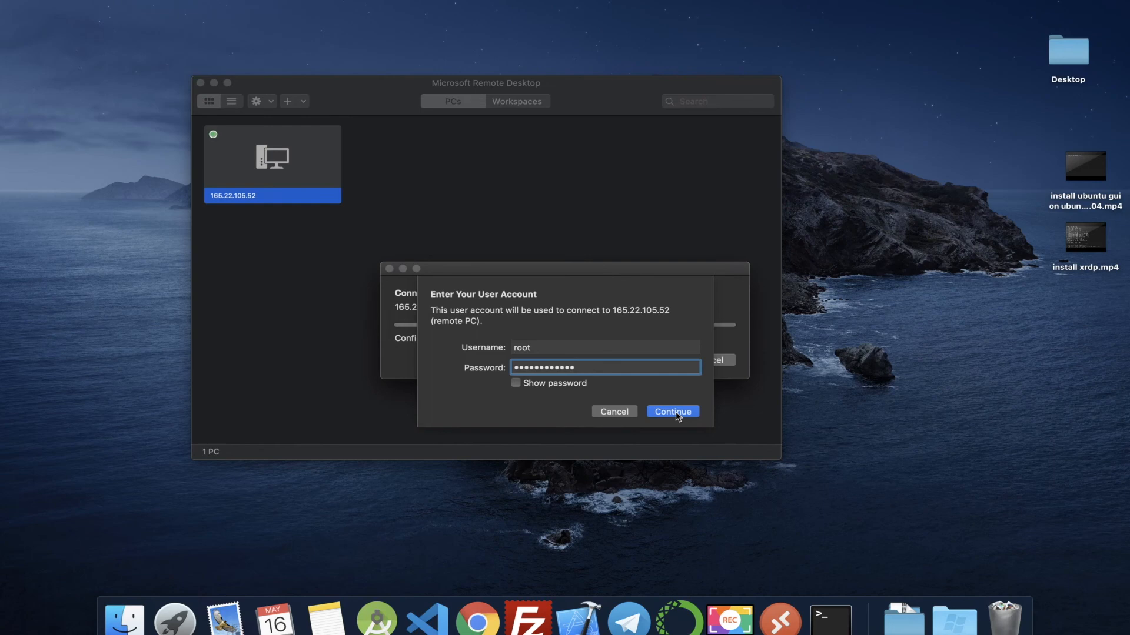
{"action": "left_click", "coordinate": [671, 411]}
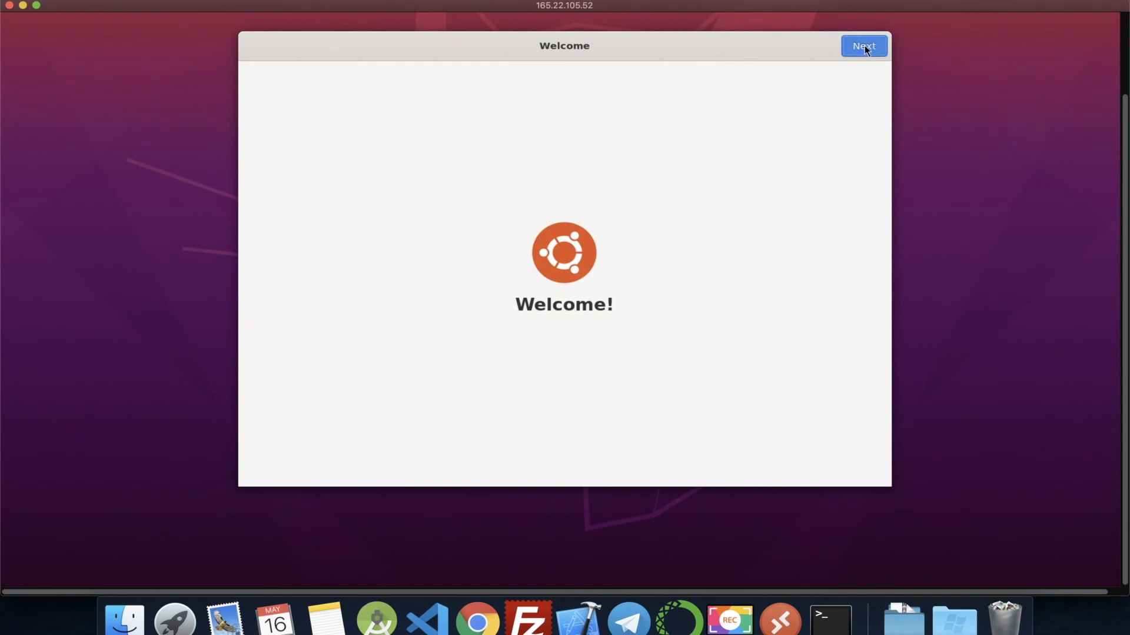
- Advance the Ubuntu Welcome screen to the Typing step with English (US)
{"action": "left_click", "coordinate": [862, 46]}
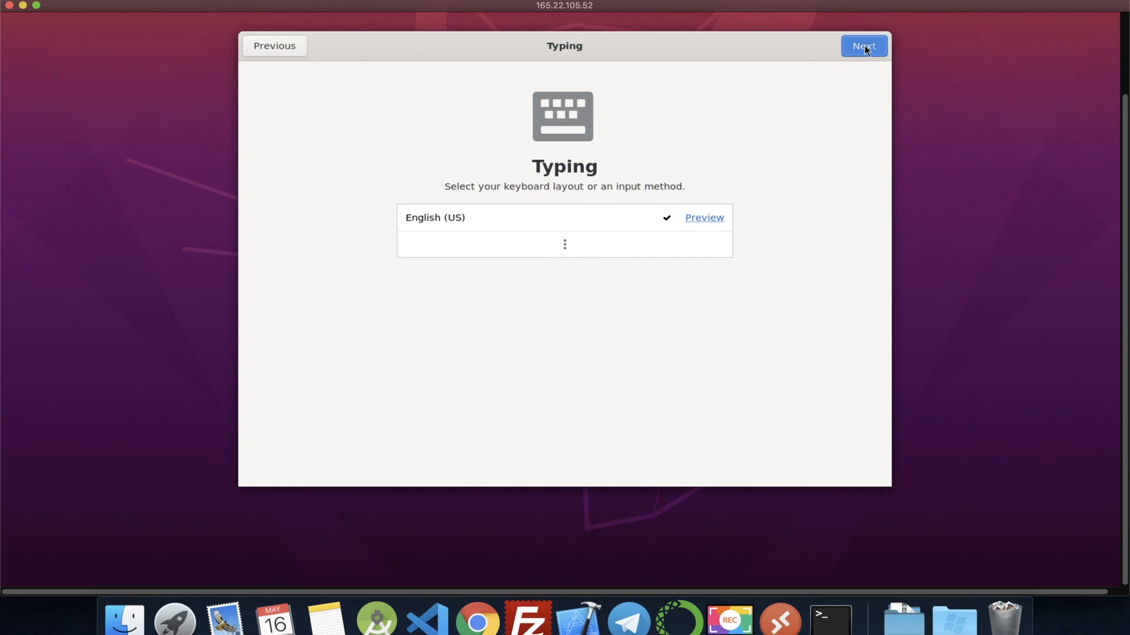
{"action": "mouse_move", "coordinate": [884, 214]}
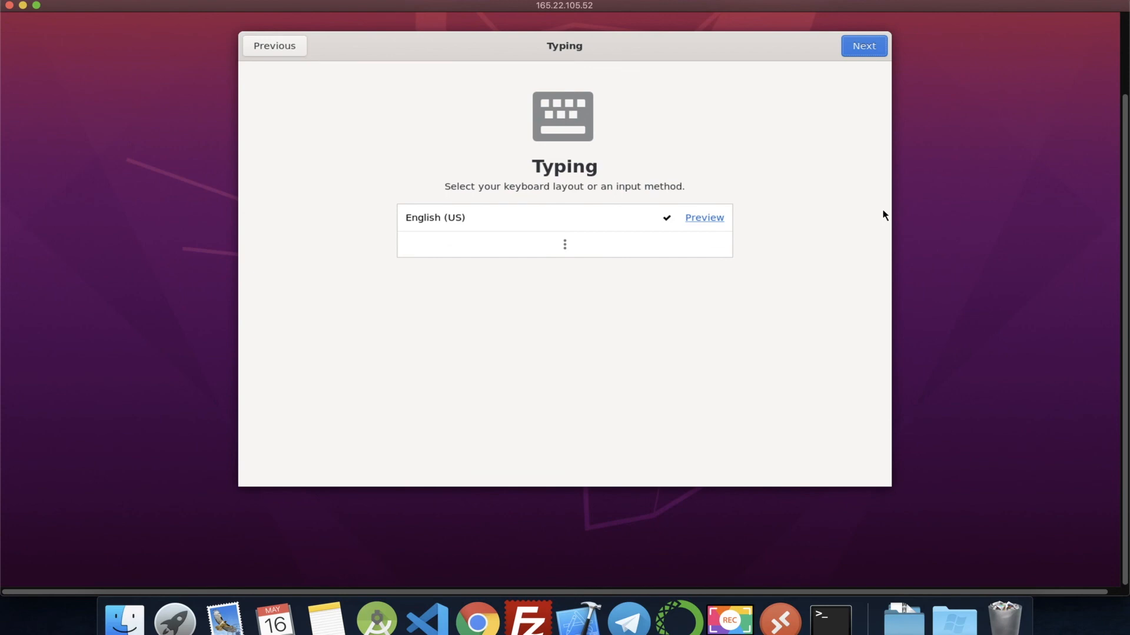
{"action": "mouse_move", "coordinate": [1038, 562]}
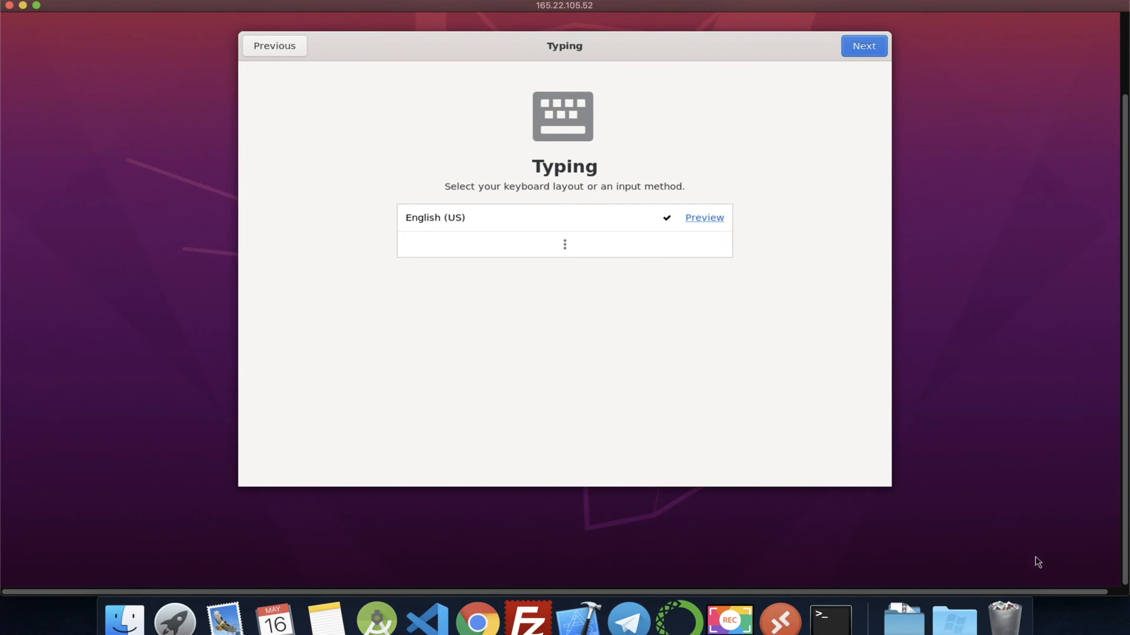
{"action": "mouse_move", "coordinate": [1034, 451]}
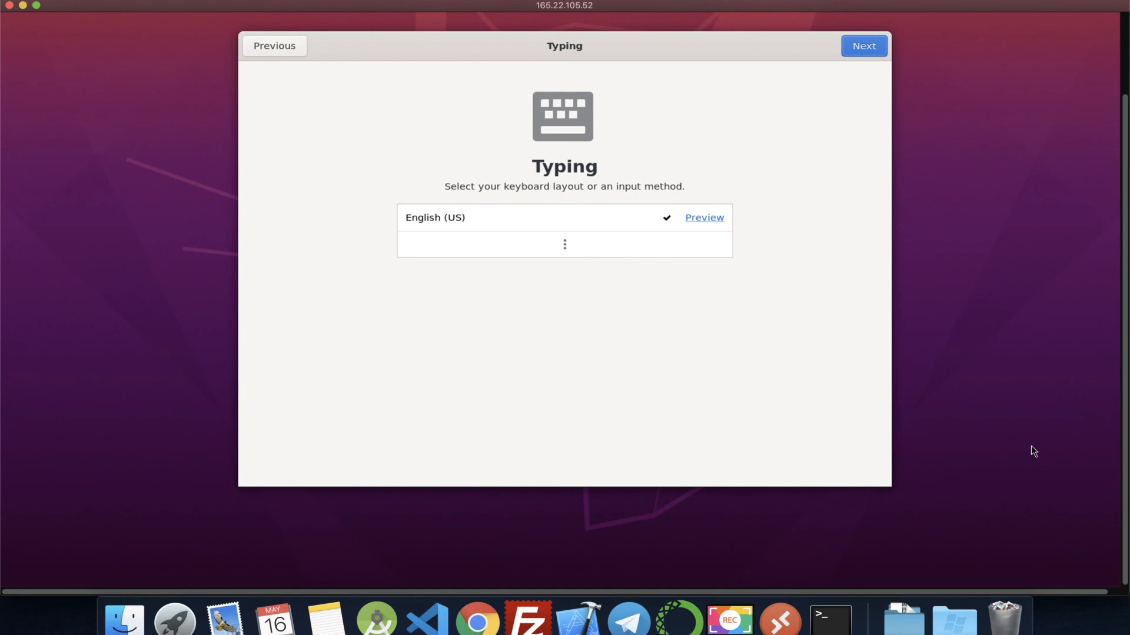
{"action": "mouse_move", "coordinate": [1032, 535]}
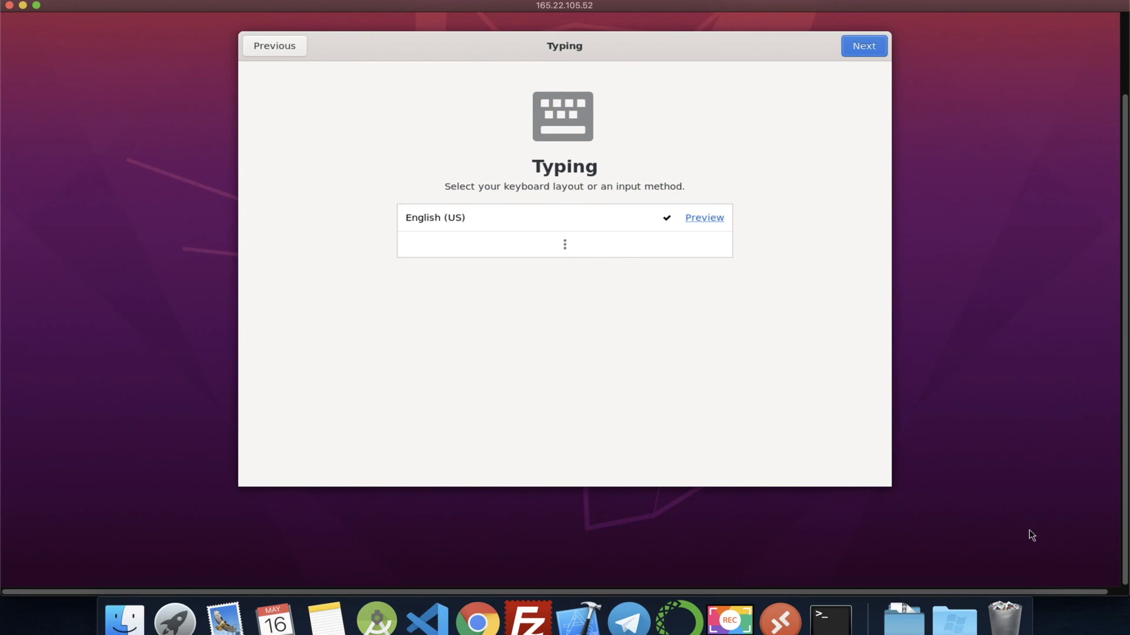
{"action": "mouse_move", "coordinate": [1051, 575]}
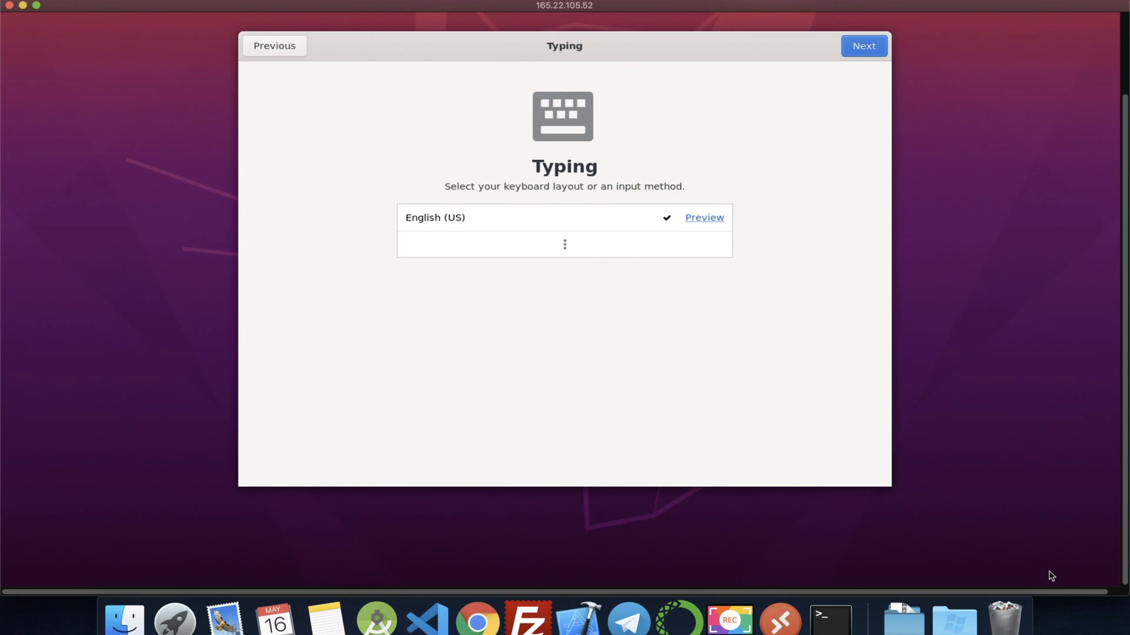